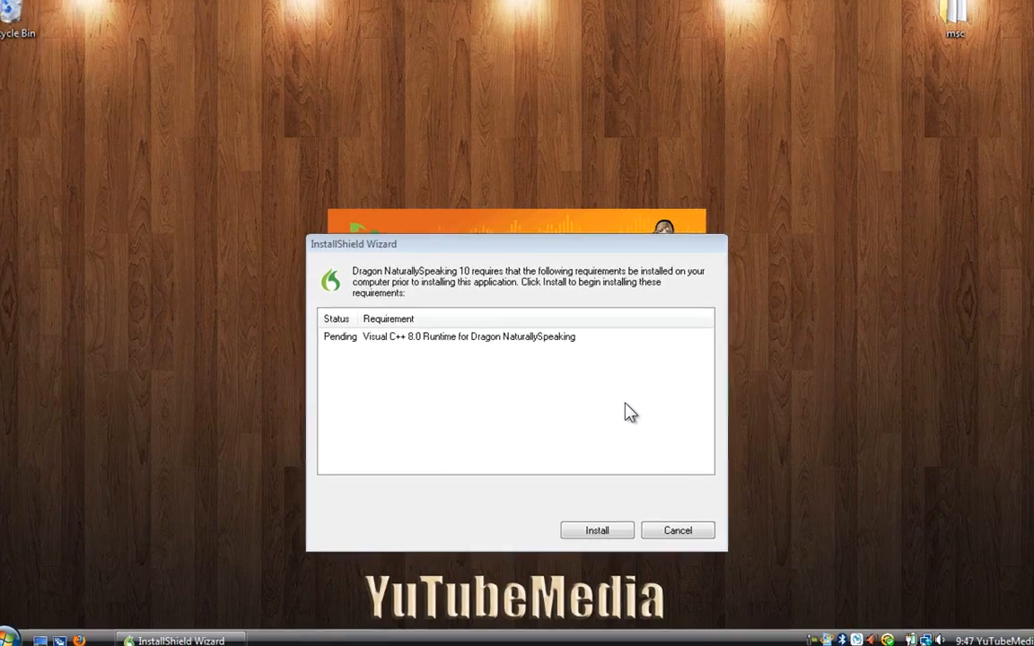
# - Install the required Visual C++ 8.0 runtime from the InstallShield requirements prompt
pyautogui.click(596, 529)
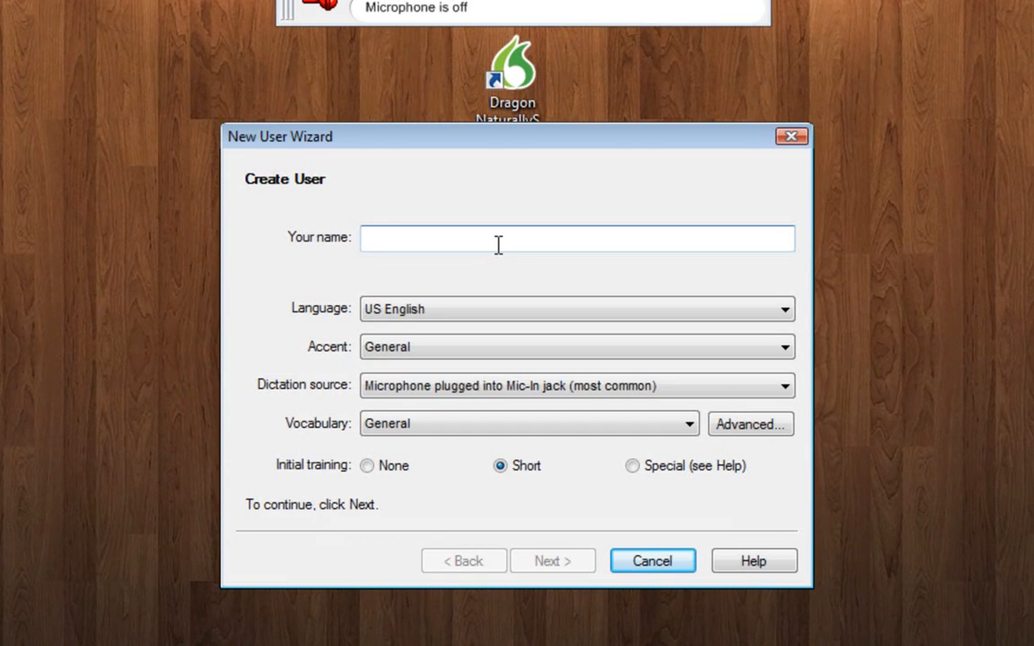
# - Create a new user named 'bob' with default settings and start the microphone volume check
pyautogui.write('bob')
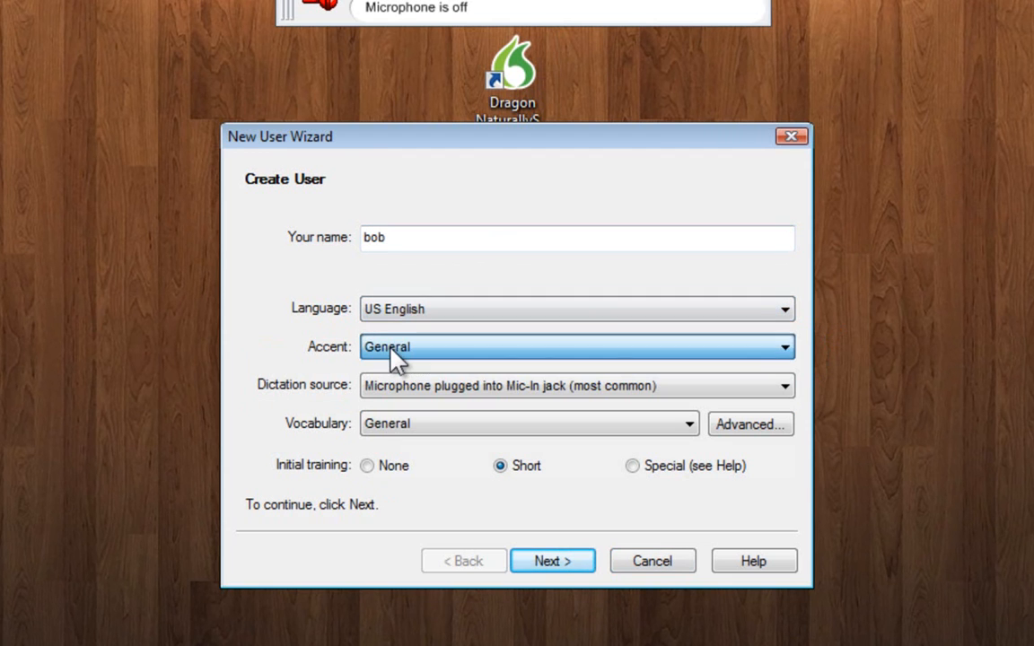
pyautogui.click(553, 560)
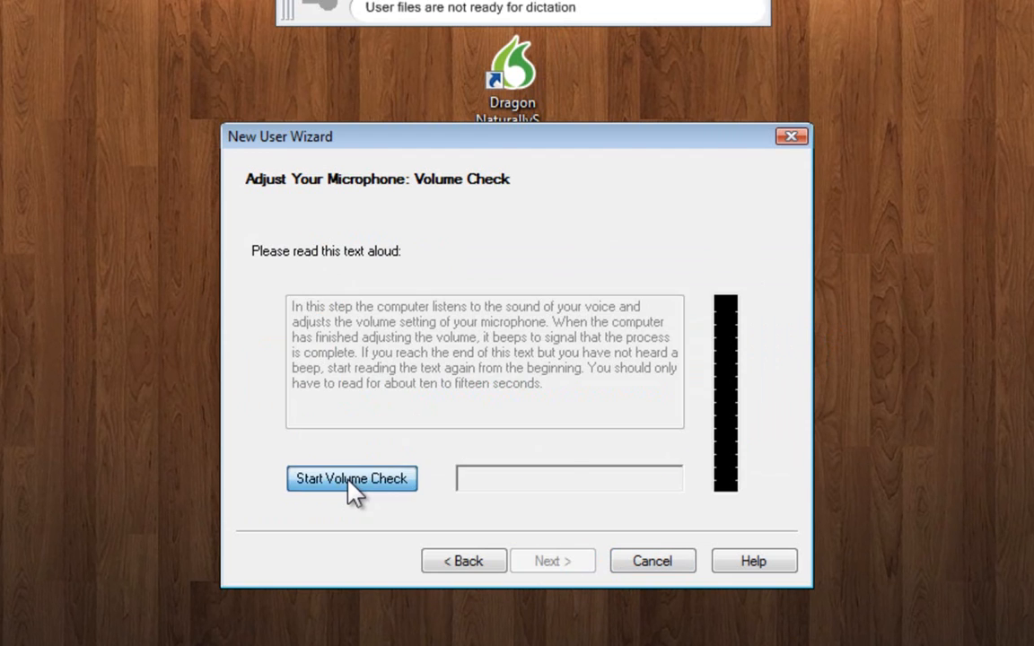
pyautogui.click(352, 477)
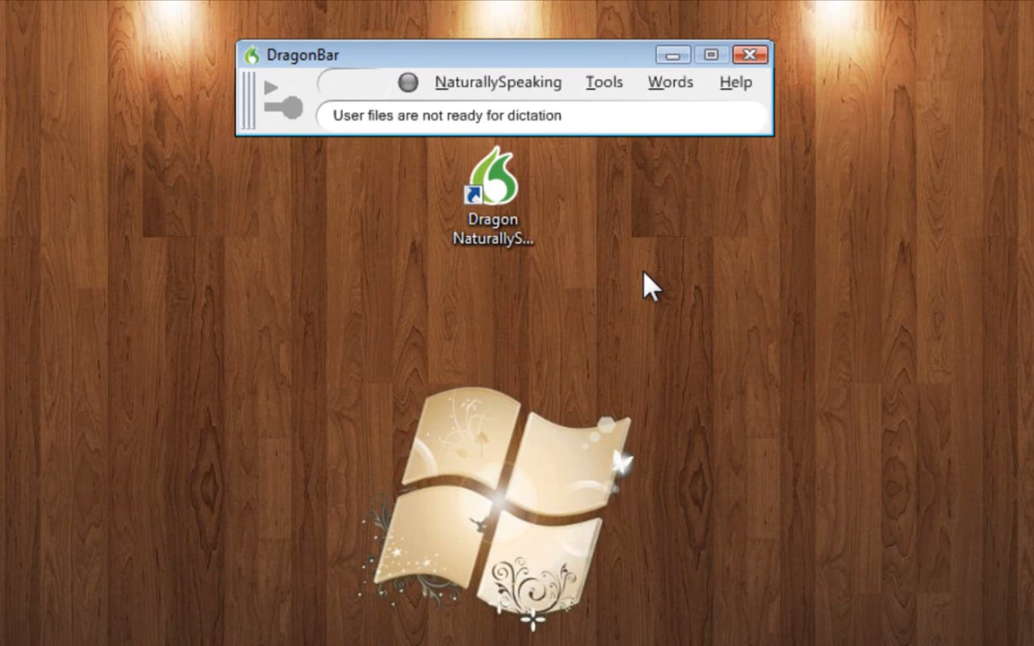
# - Load an existing user profile so Dragon reports microphone off, then head toward Manage Users
pyautogui.click(499, 83)
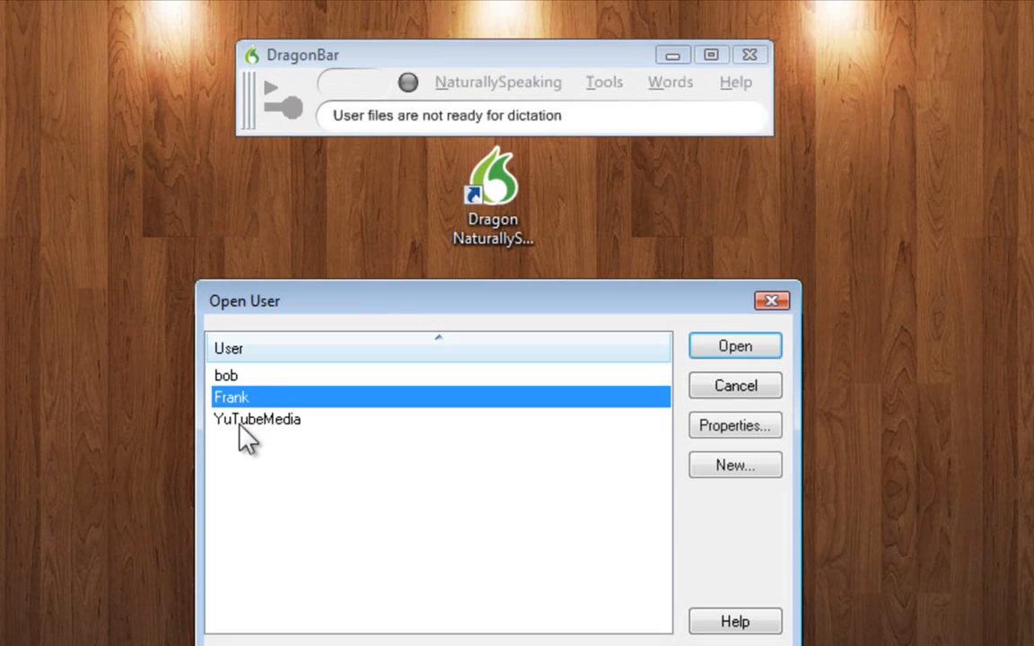
pyautogui.click(734, 345)
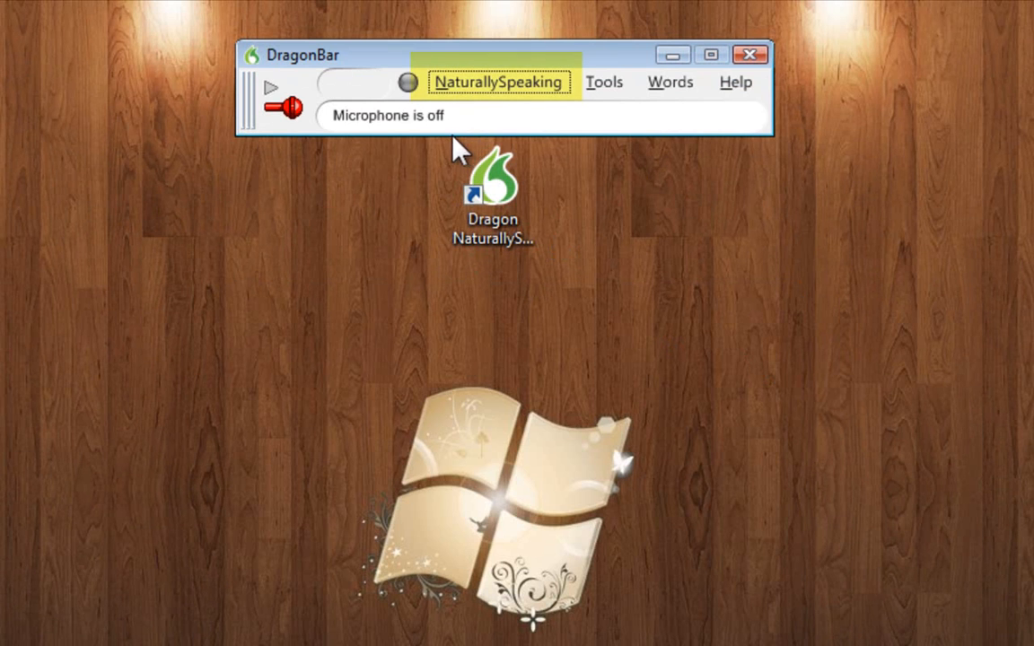
pyautogui.click(499, 83)
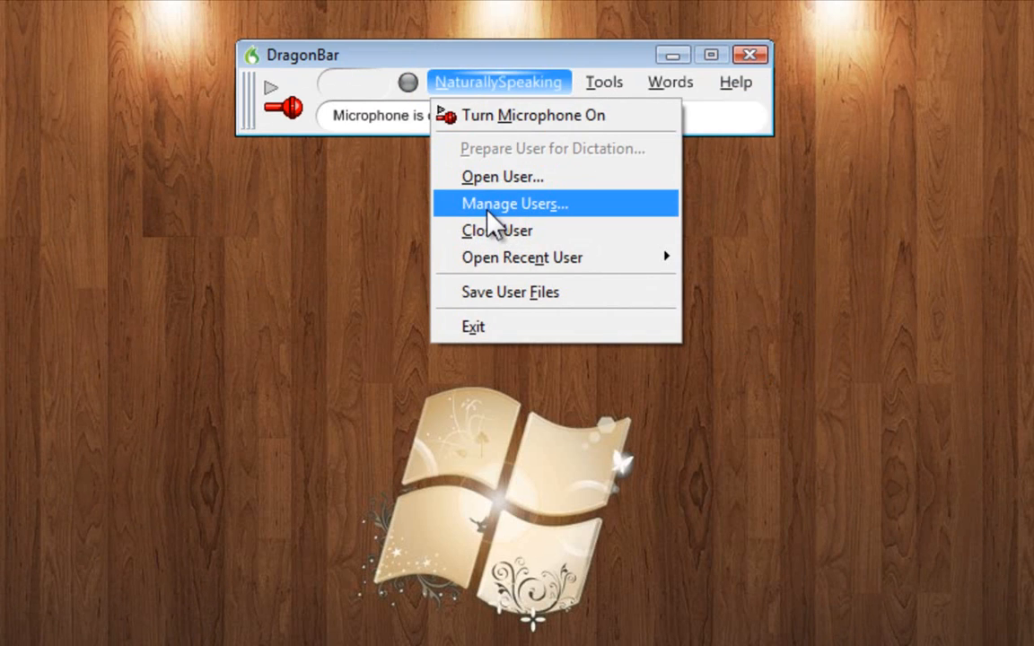
pyautogui.click(513, 202)
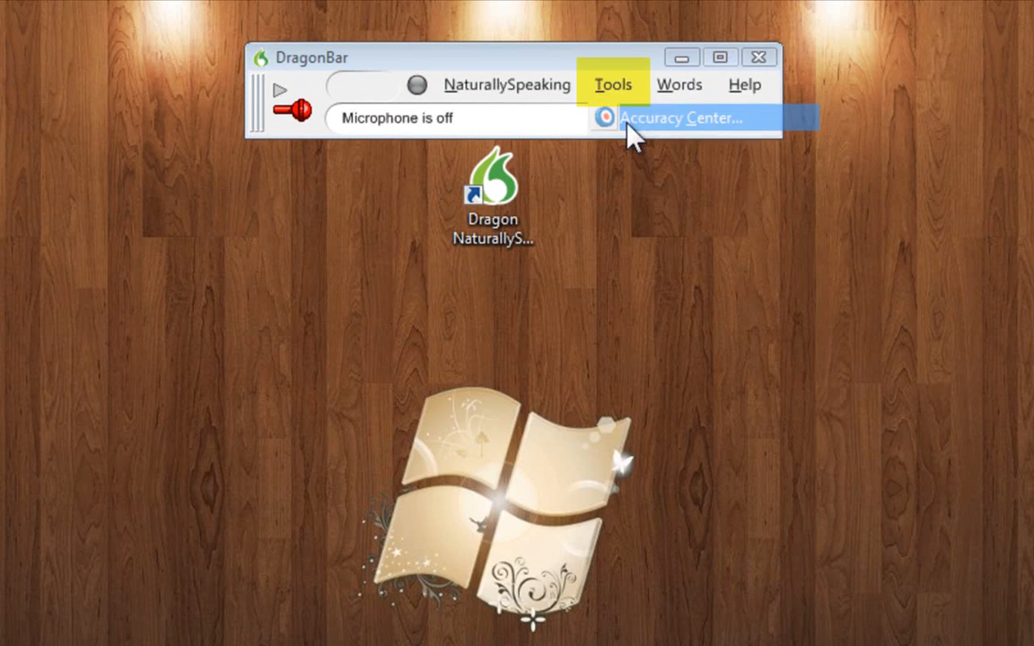
pyautogui.click(680, 118)
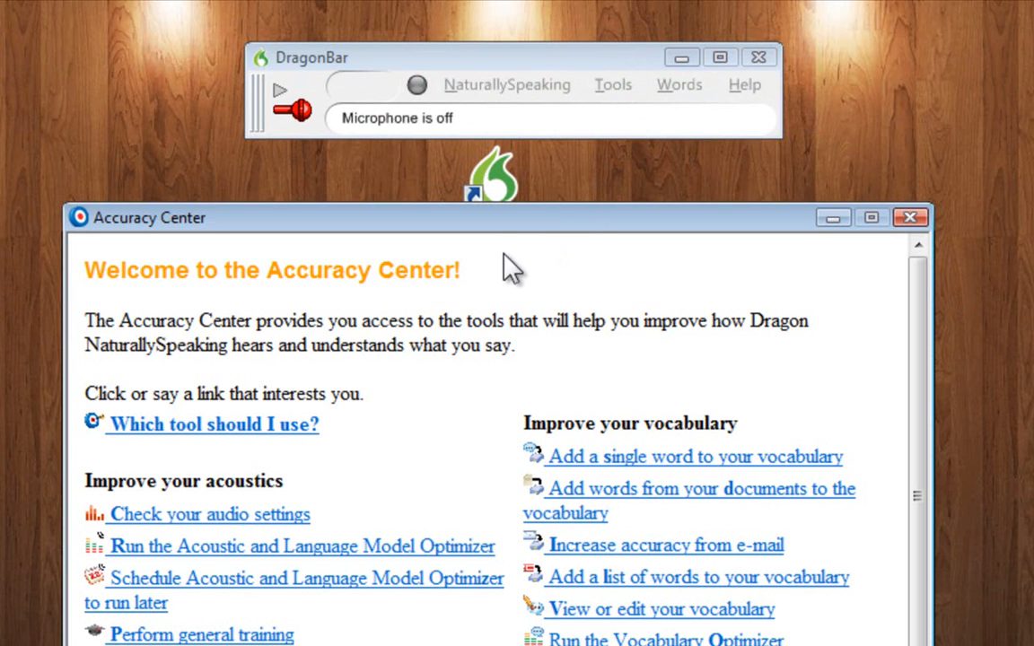
pyautogui.click(613, 84)
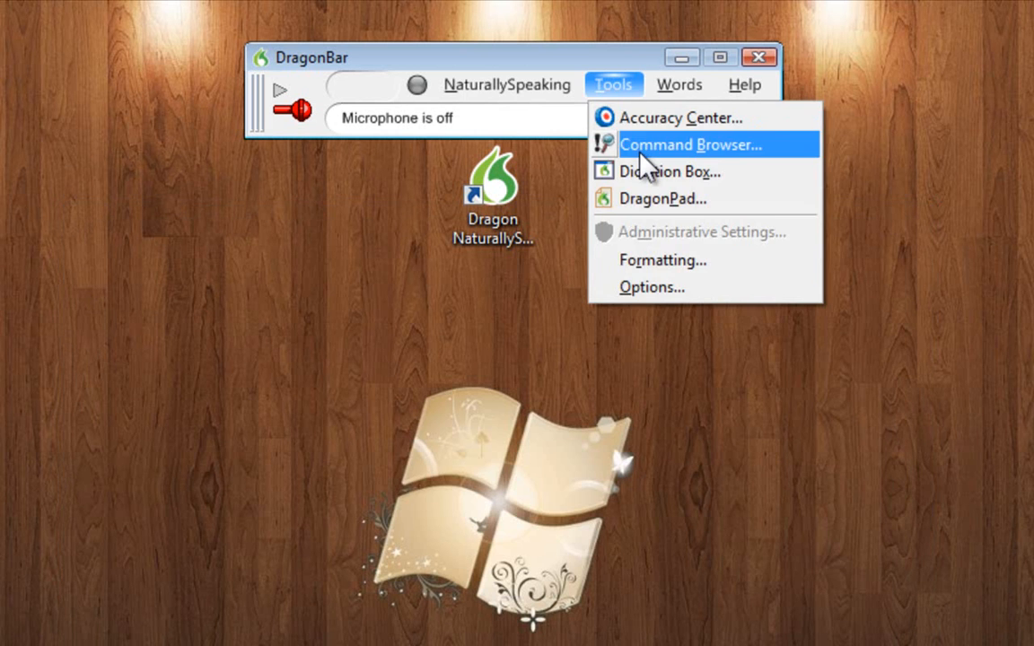
pyautogui.click(691, 143)
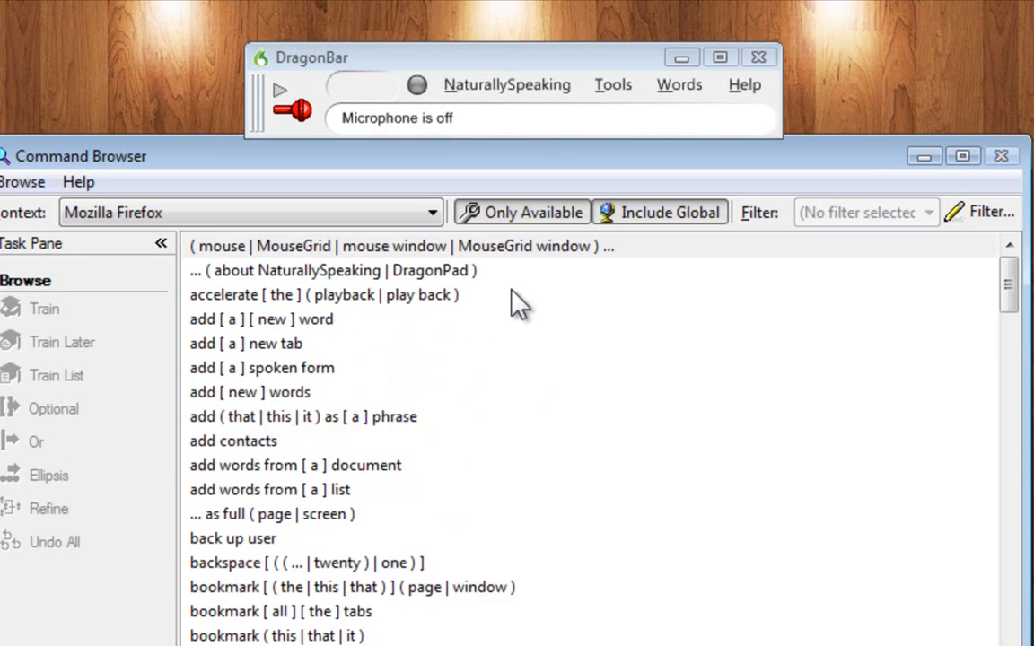
pyautogui.click(614, 85)
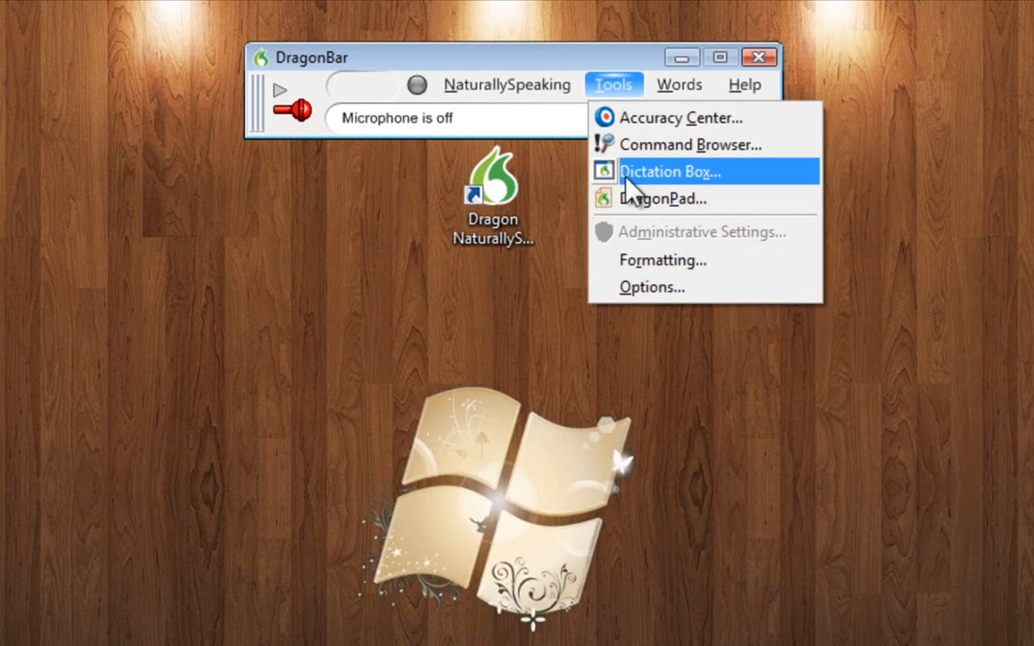
pyautogui.moveTo(649, 287)
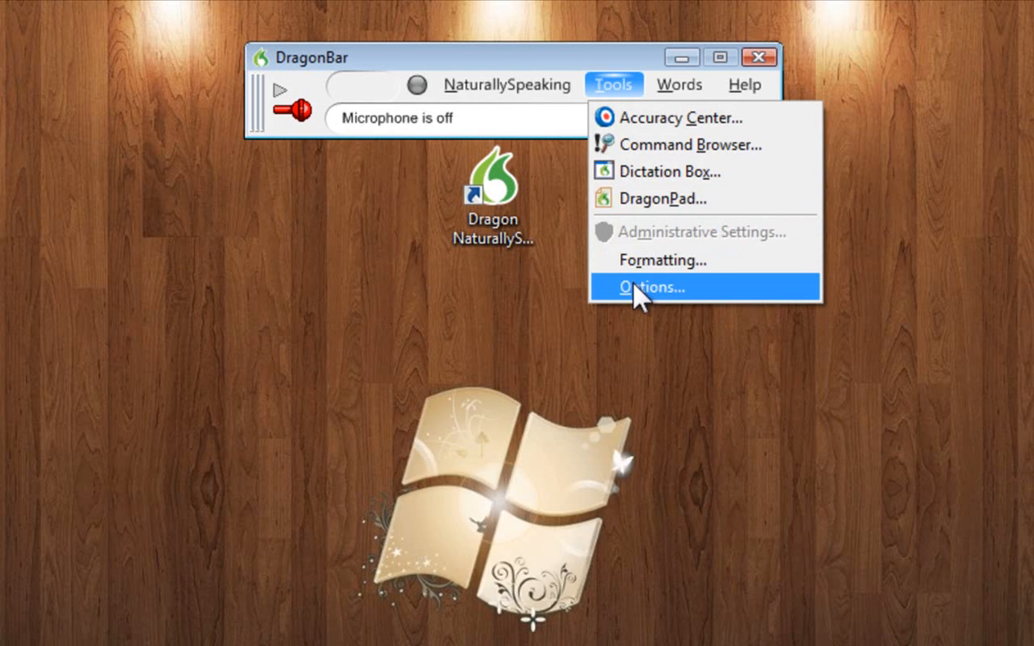
# - In Options > Miscellaneous, set the Speed vs. Accuracy slider all the way to Fastest Response
pyautogui.click(649, 287)
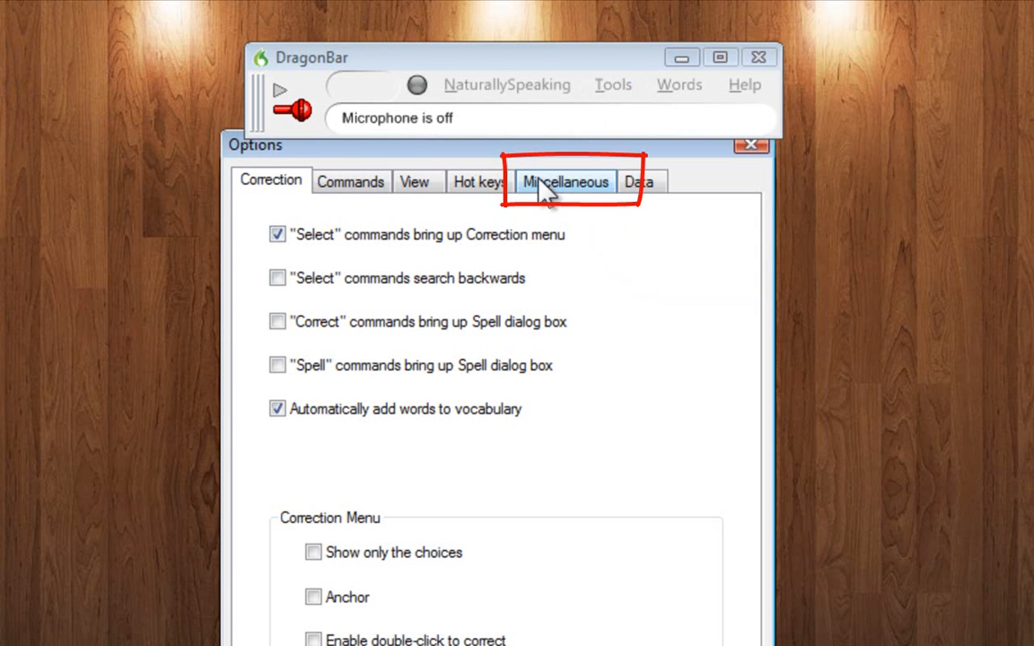
pyautogui.click(565, 180)
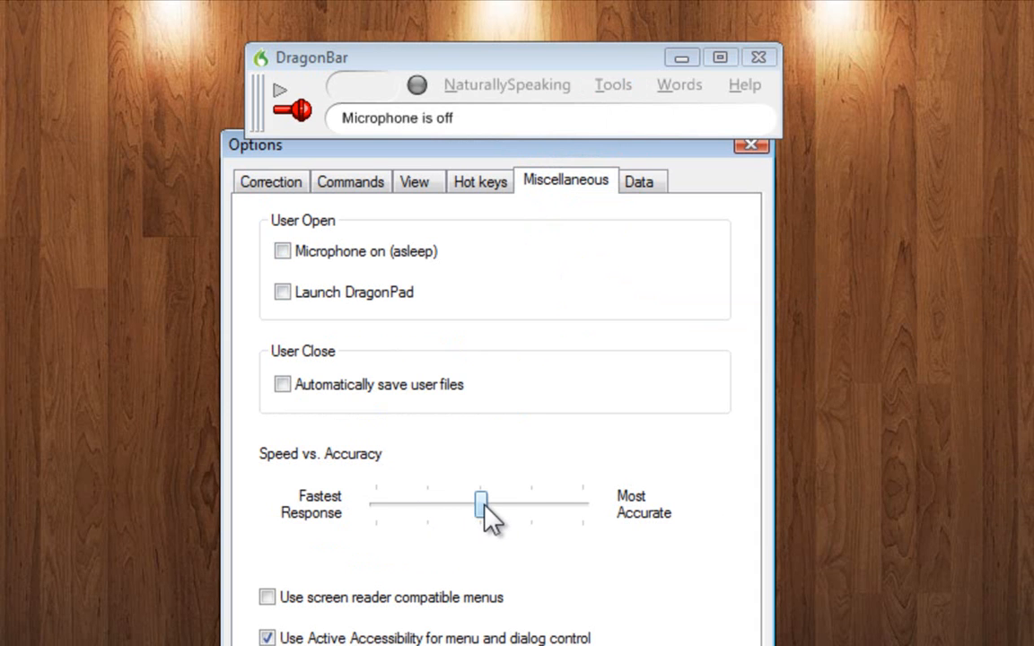
pyautogui.moveTo(481, 506); pyautogui.dragTo(583, 506)
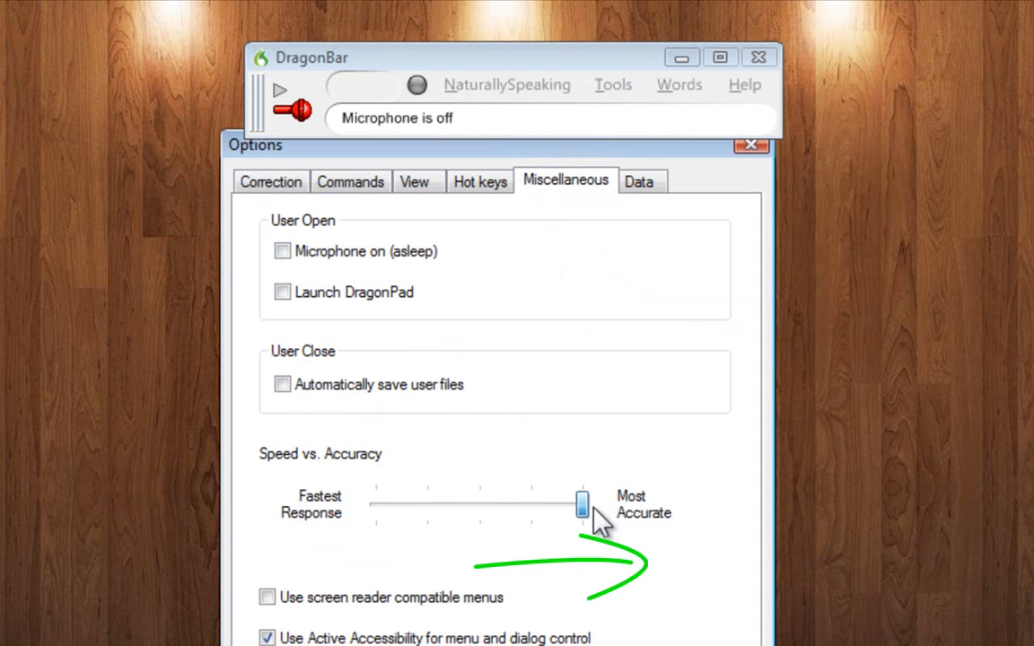
pyautogui.moveTo(582, 503); pyautogui.dragTo(375, 502)
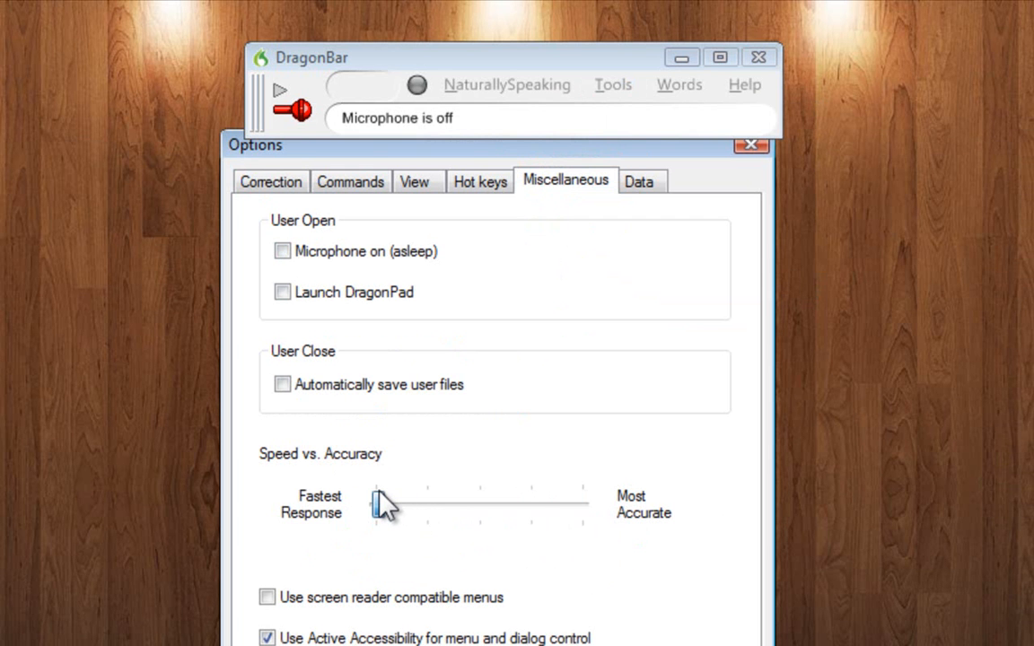
# - Add the new word 'LOL' to the vocabulary and start recording its pronunciation
pyautogui.click(678, 85)
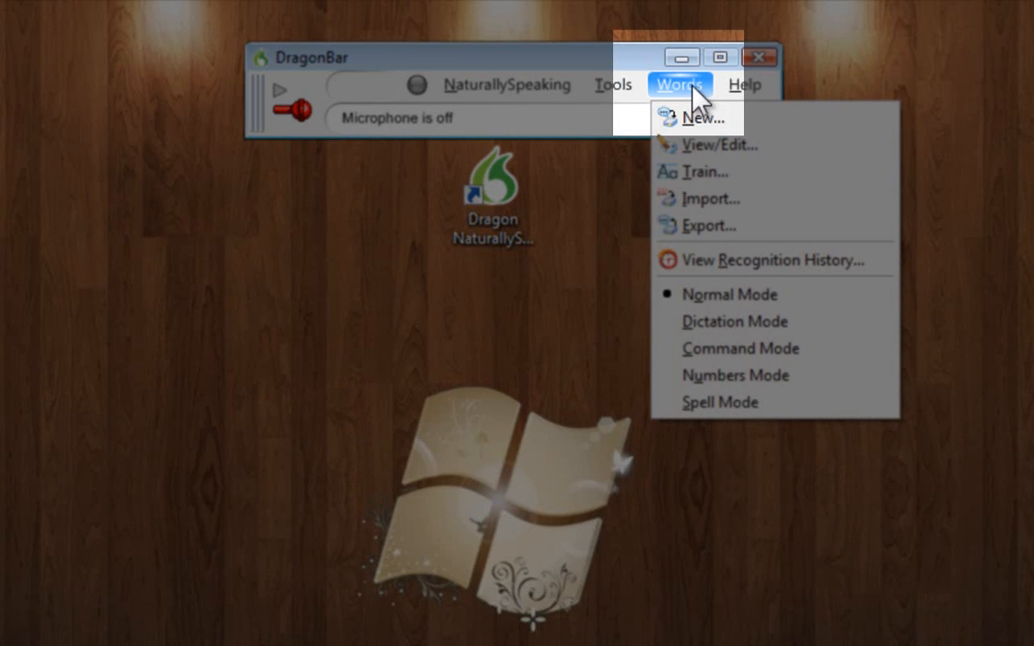
pyautogui.click(706, 119)
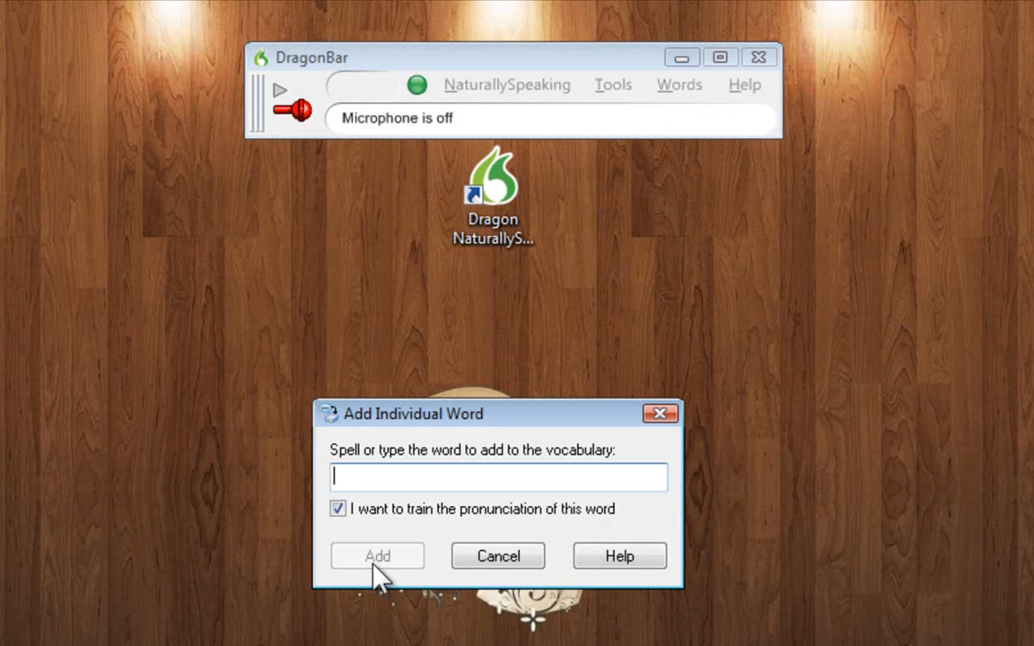
pyautogui.moveTo(445, 517)
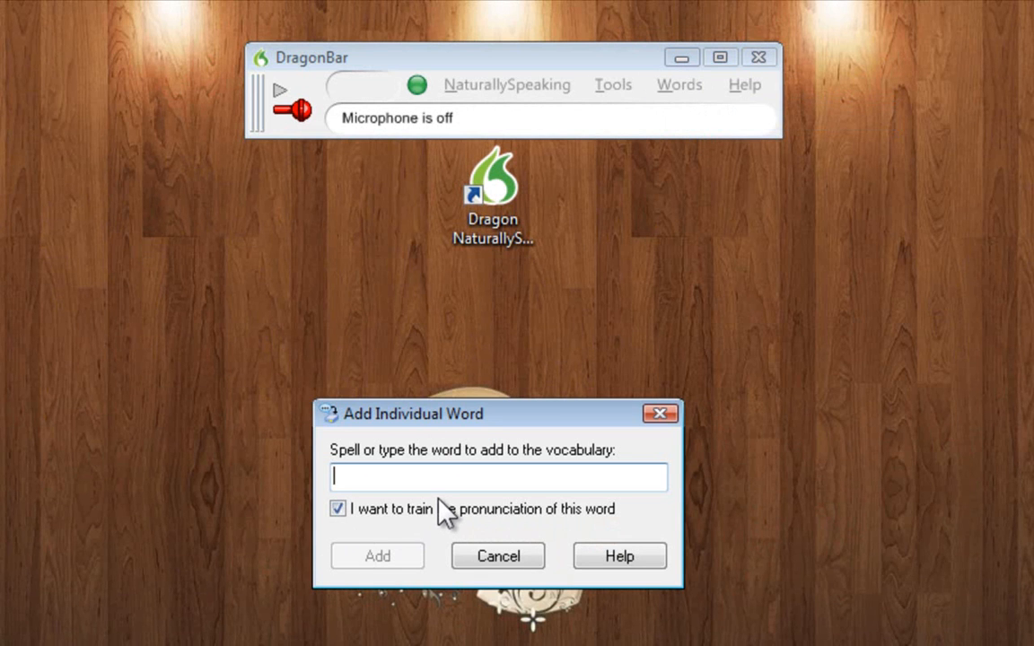
pyautogui.write('LOL')
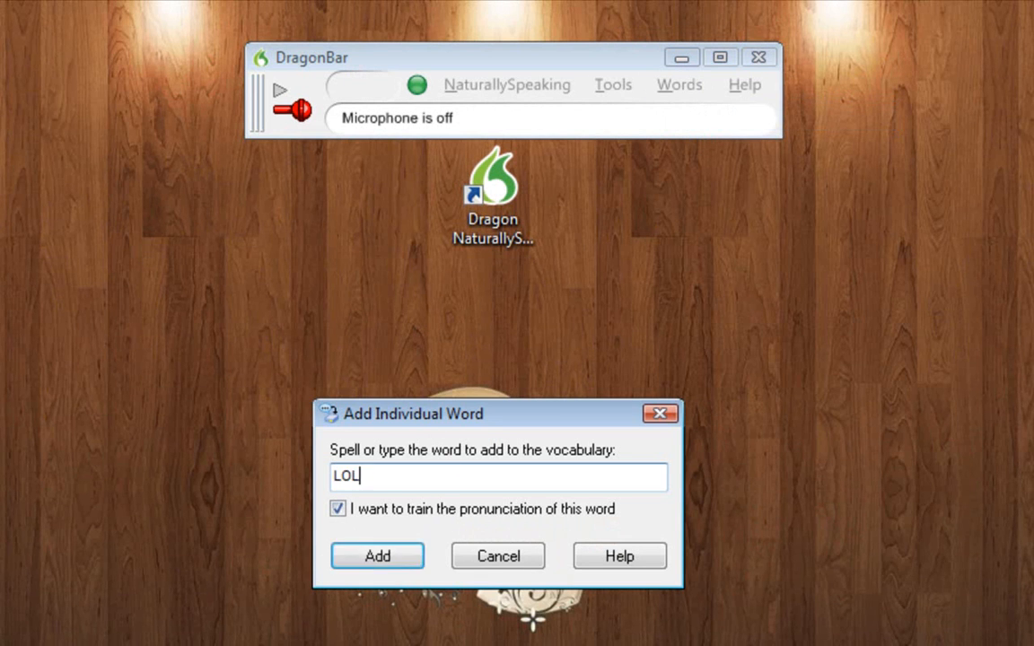
pyautogui.click(376, 556)
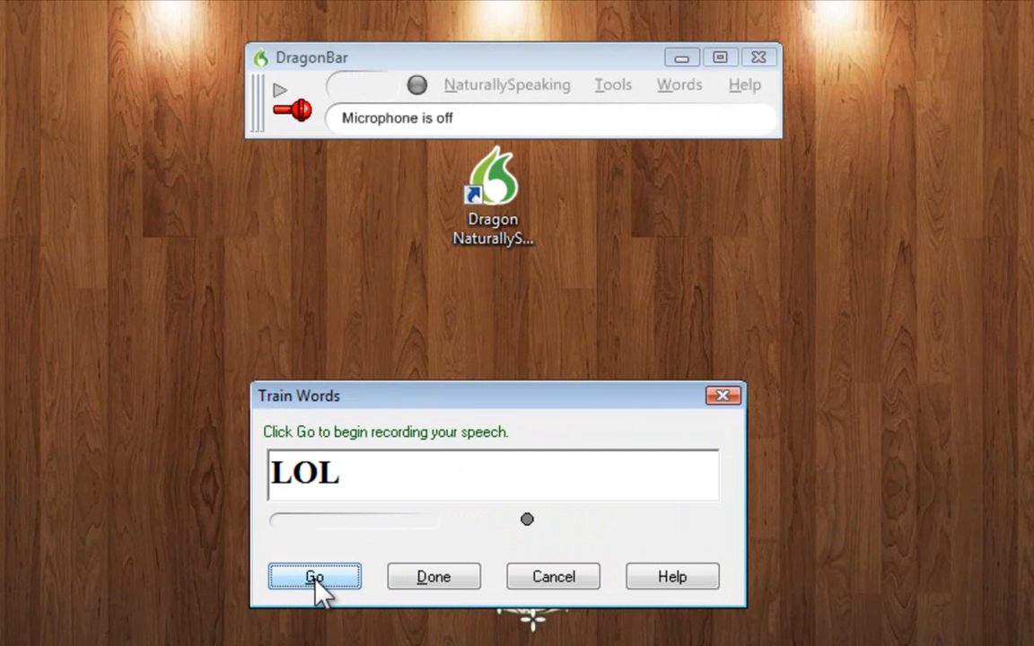
pyautogui.click(314, 576)
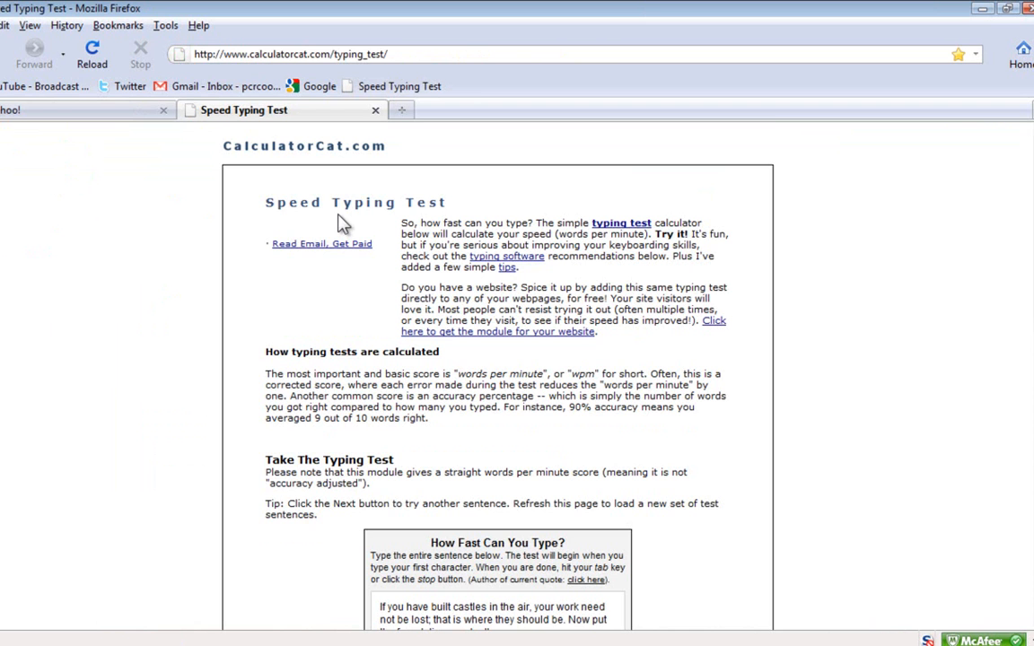
# - Dictate 'if you have built castles in the air, your work need not be lost...' into the typing test box
pyautogui.scroll(-3)
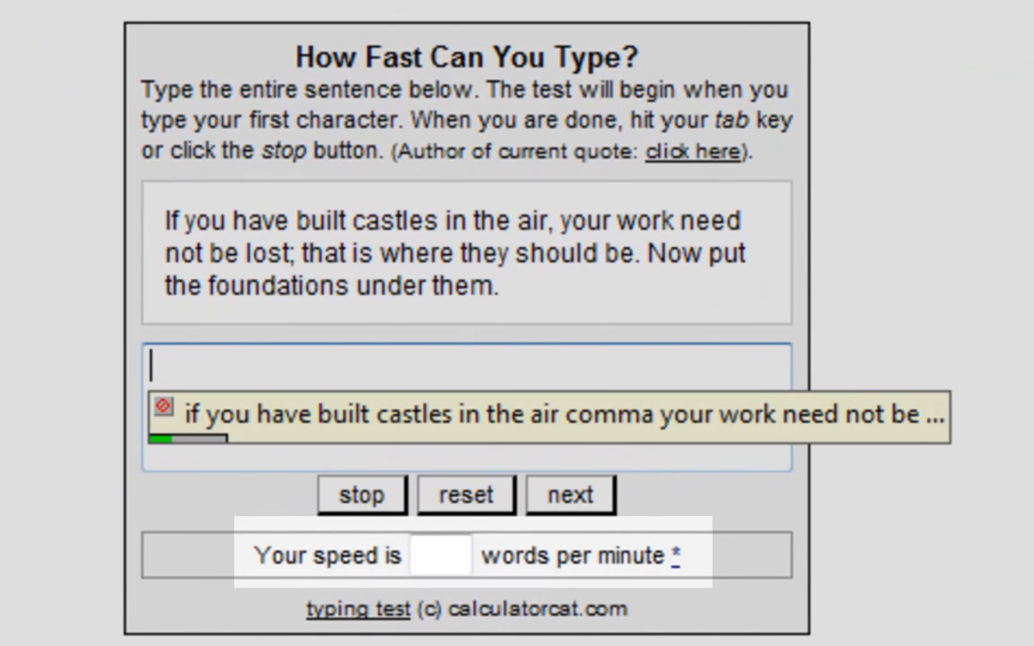
pyautogui.write('if you have built castles in the air, your work need not be lost; that is where they should be')
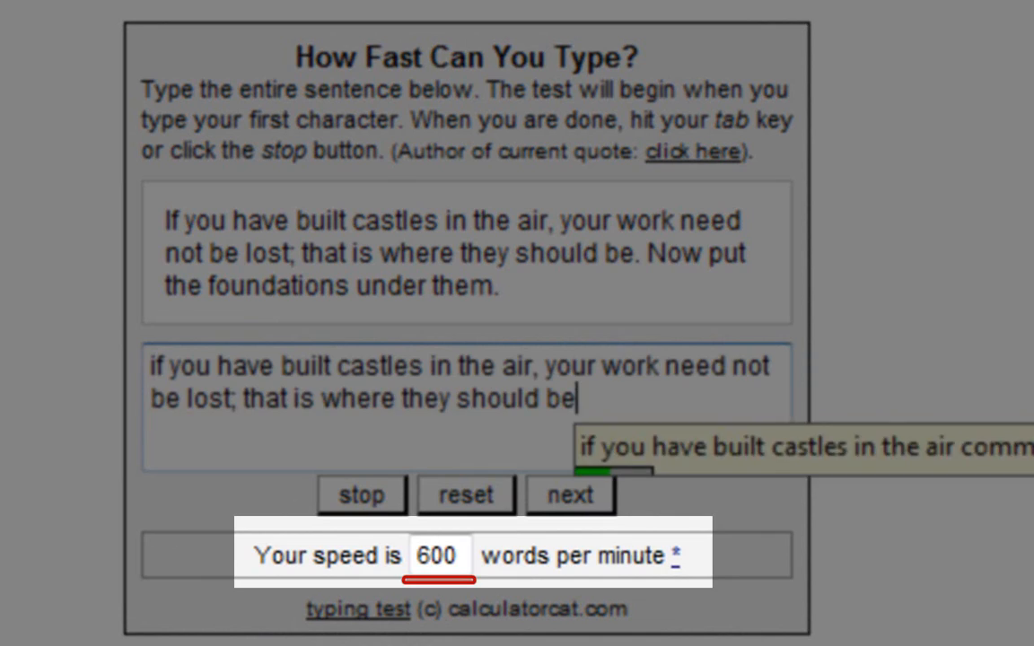
pyautogui.write('.')
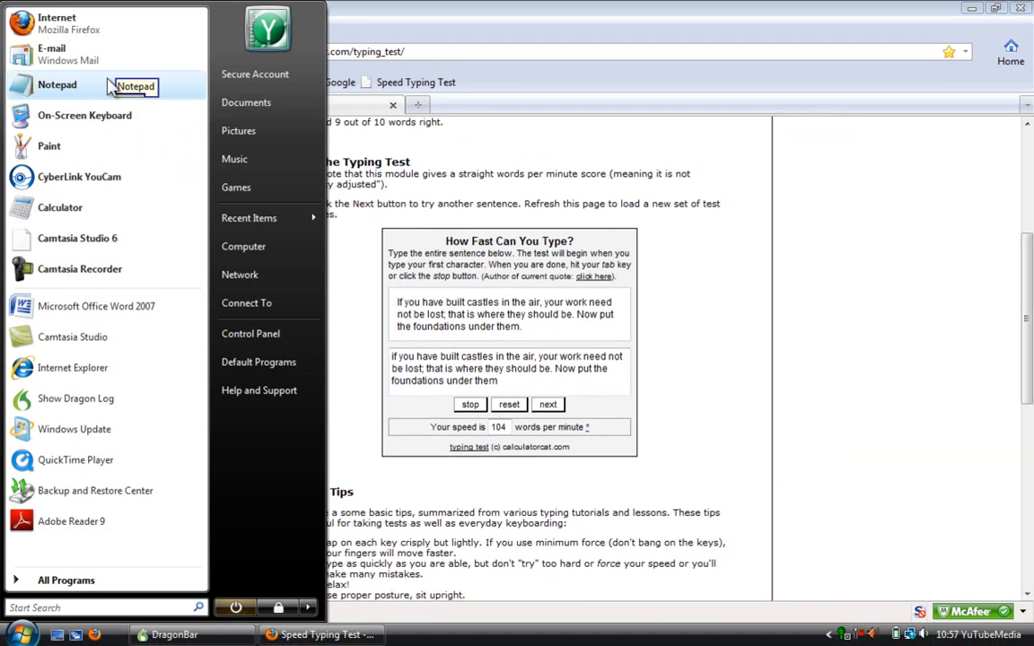
# - Dictate 'Thanks for watching and the links will be provided below' into a new Notepad note
pyautogui.click(57, 85)
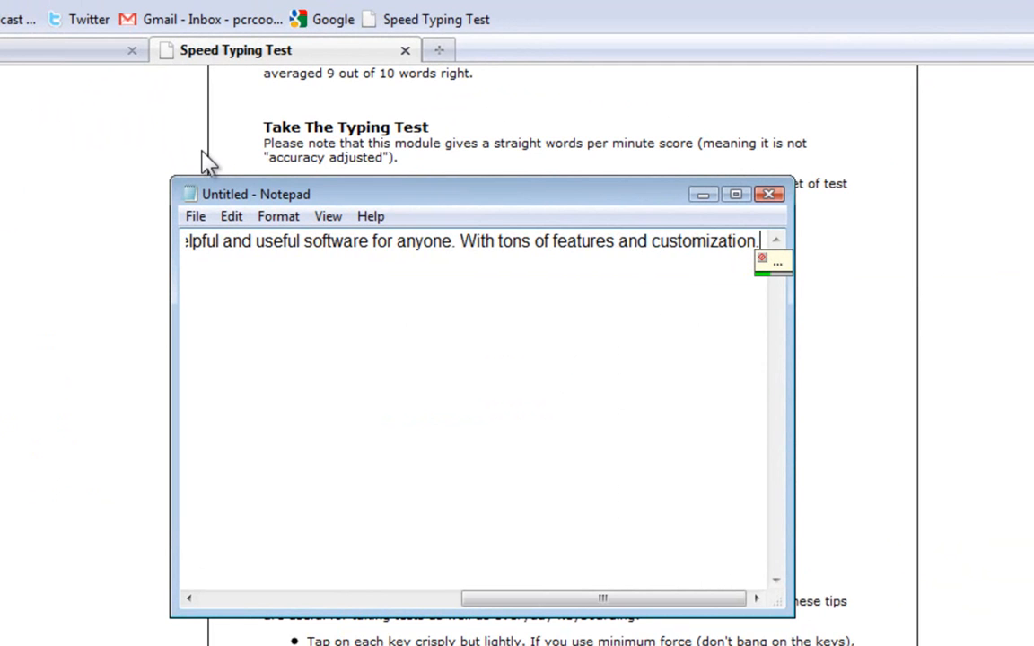
pyautogui.write('Thanks for watching and the links will be provided below')
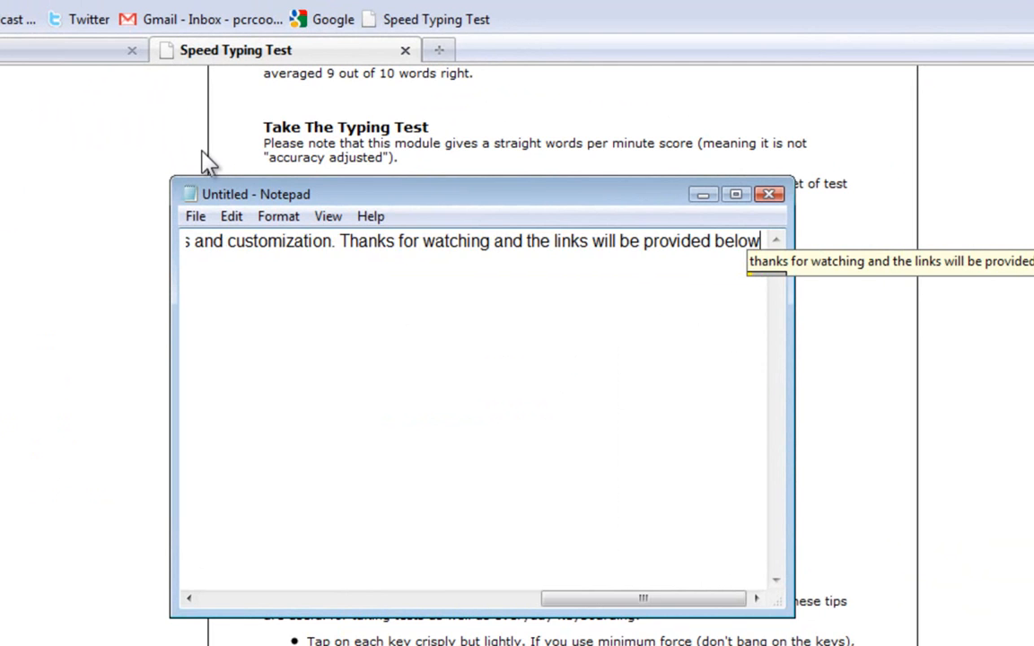